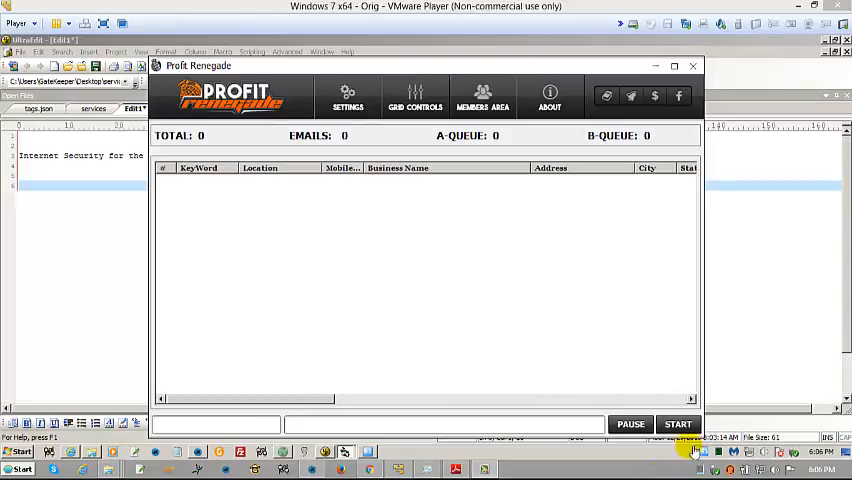
Open General Settings from the Settings > Options toolbar menu
{"action": "left_click", "coordinate": [348, 96]}
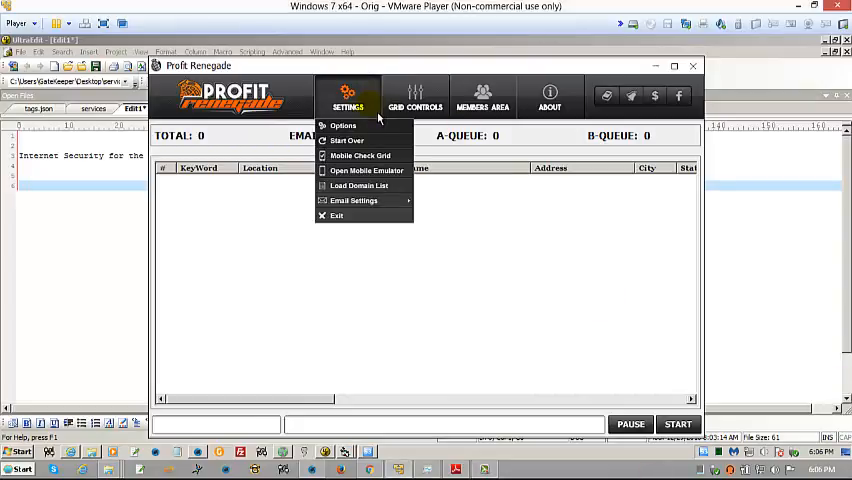
{"action": "left_click", "coordinate": [342, 126]}
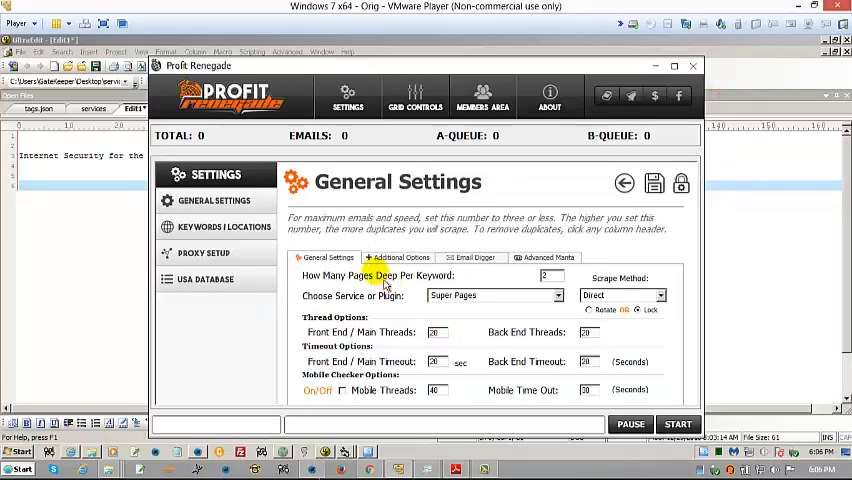
Copy the landscaping and lawn care keywords from the Facebook post into Keywords/Locations, then go to USA Database
{"action": "left_click", "coordinate": [224, 228]}
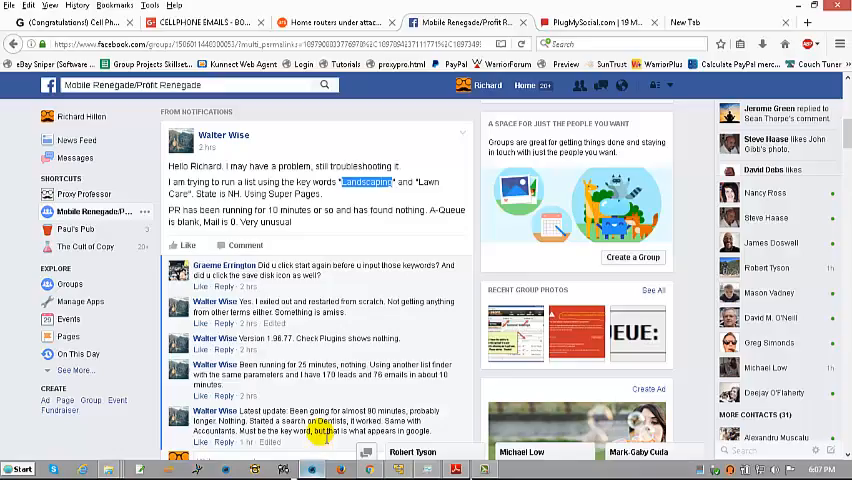
{"action": "left_click_drag", "start_coordinate": [224, 180], "coordinate": [412, 180]}
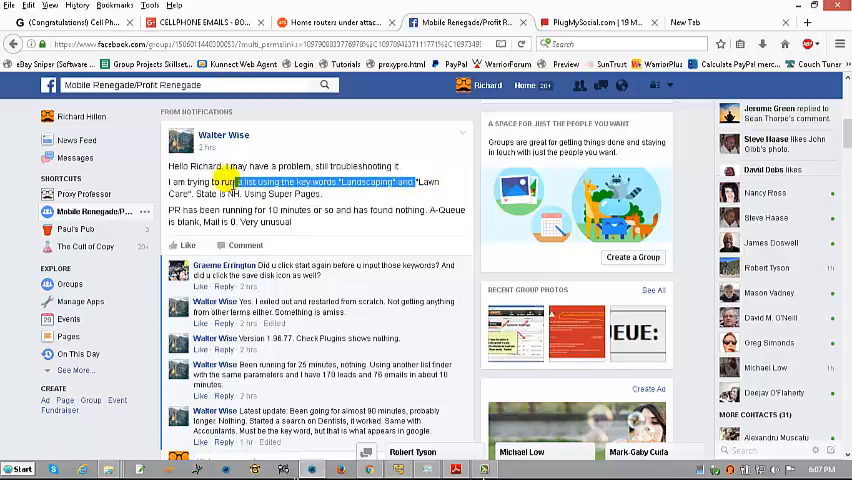
{"action": "right_click", "coordinate": [244, 196]}
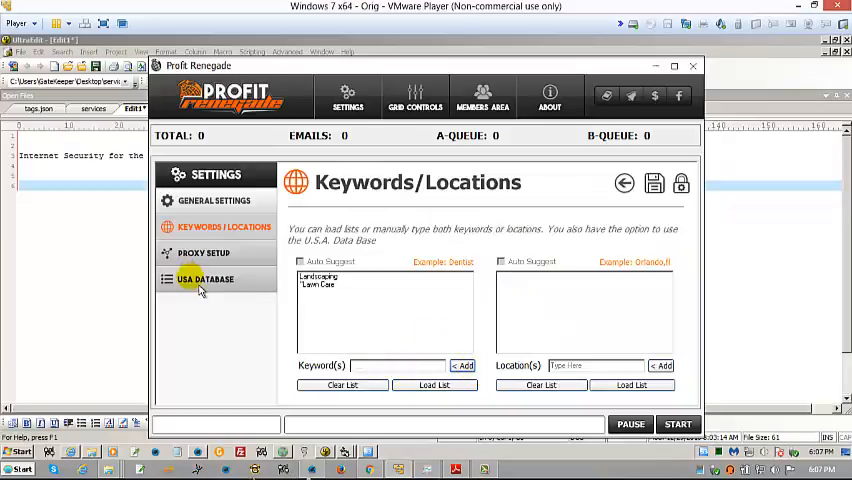
{"action": "left_click", "coordinate": [204, 280]}
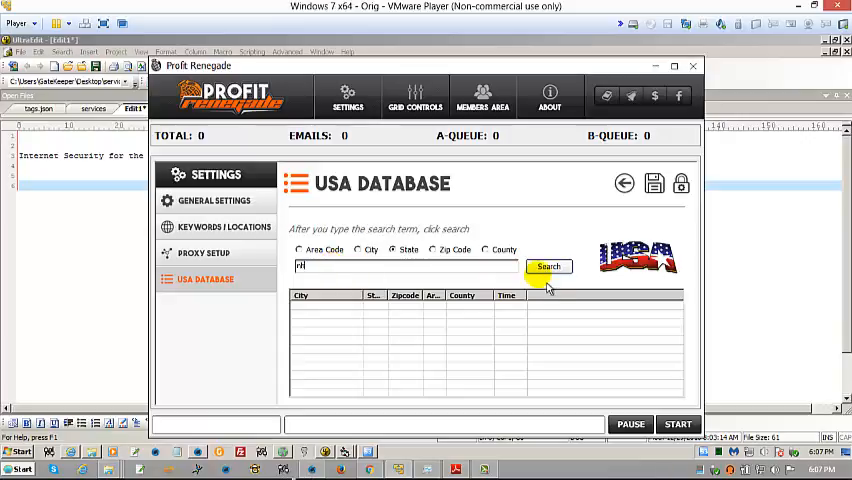
Search the USA database for NH and add all found cities as locations, queuing 27,720 searches
{"action": "left_click", "coordinate": [548, 266]}
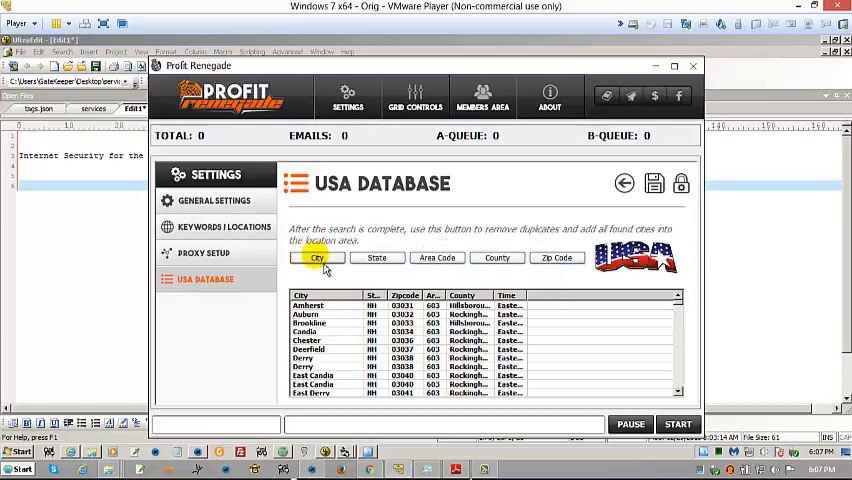
{"action": "left_click", "coordinate": [224, 226]}
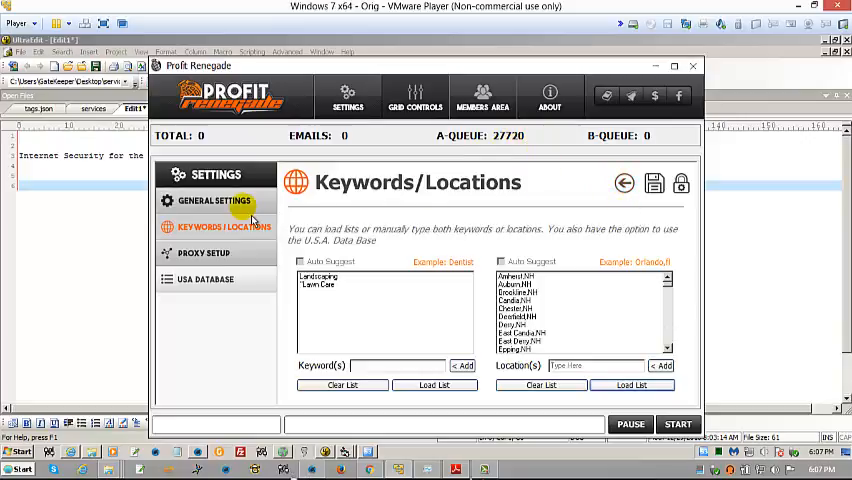
{"action": "left_click", "coordinate": [212, 200]}
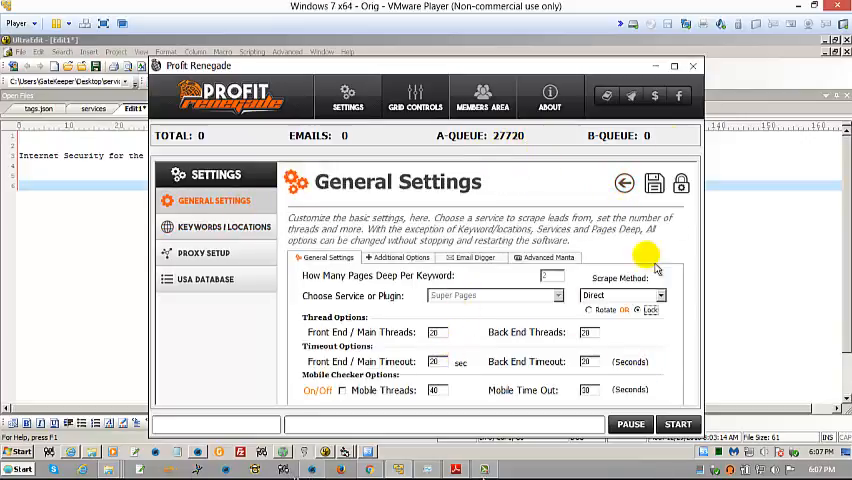
Return to the main lead grid while the scrape runs with 441 and 71 queued searches
{"action": "left_click", "coordinate": [548, 96]}
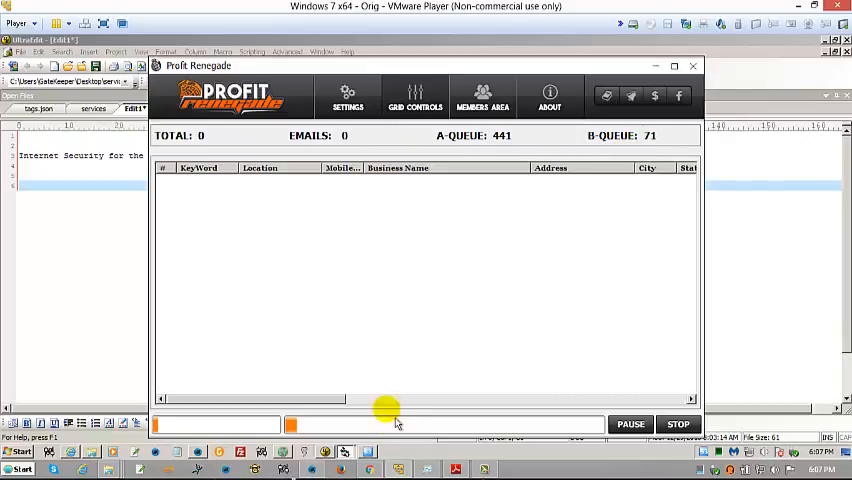
{"action": "mouse_move", "coordinate": [564, 140]}
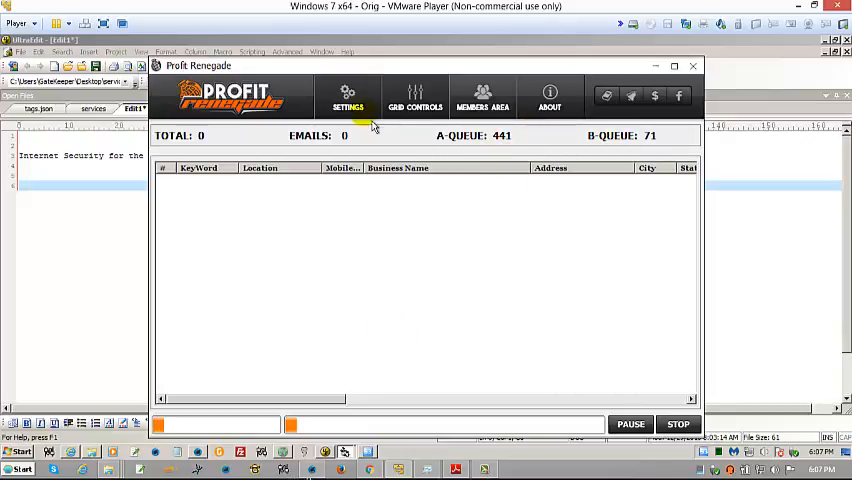
Review General Settings and Keywords/Locations while scraping continues
{"action": "left_click", "coordinate": [348, 96]}
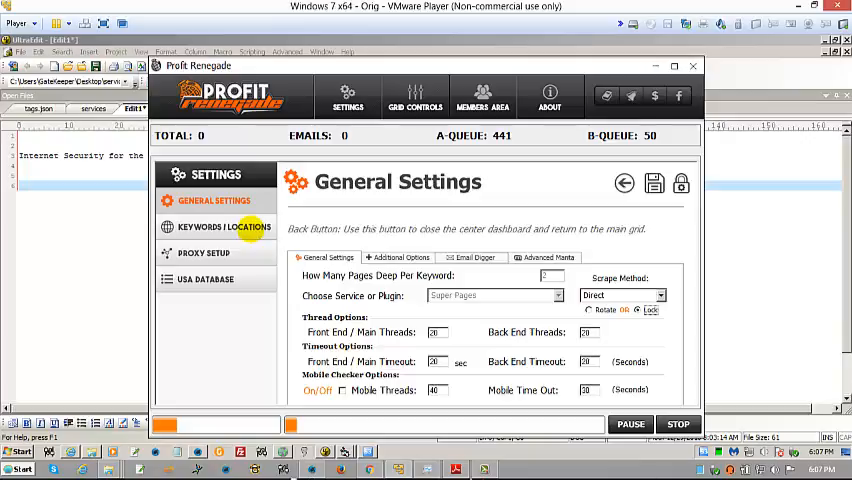
{"action": "mouse_move", "coordinate": [260, 244]}
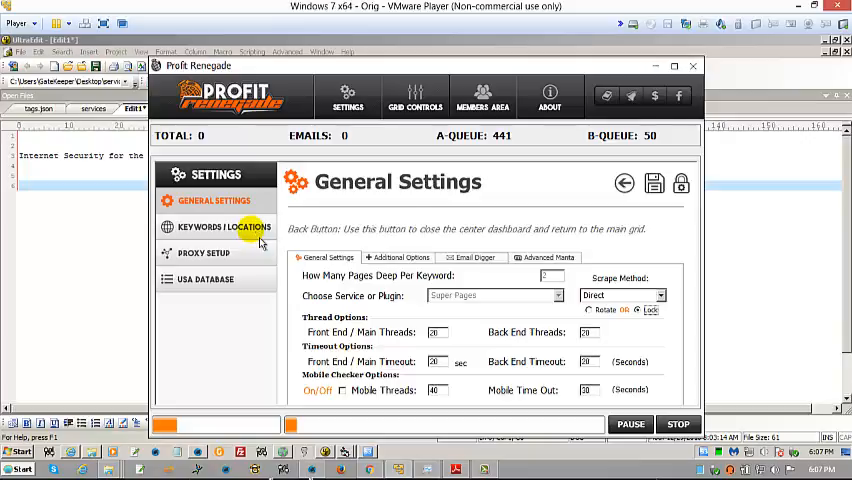
{"action": "left_click", "coordinate": [224, 228]}
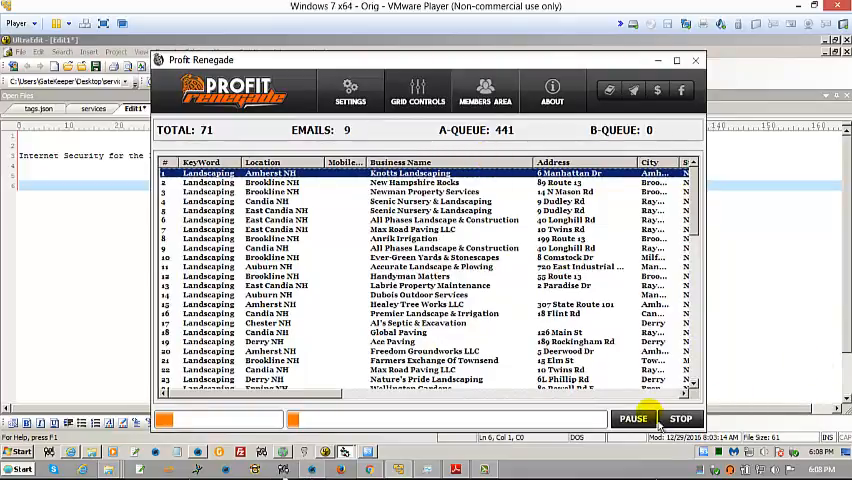
Pause the scraping run with 71 NH landscaping leads and 9 emails in the grid
{"action": "left_click", "coordinate": [632, 418]}
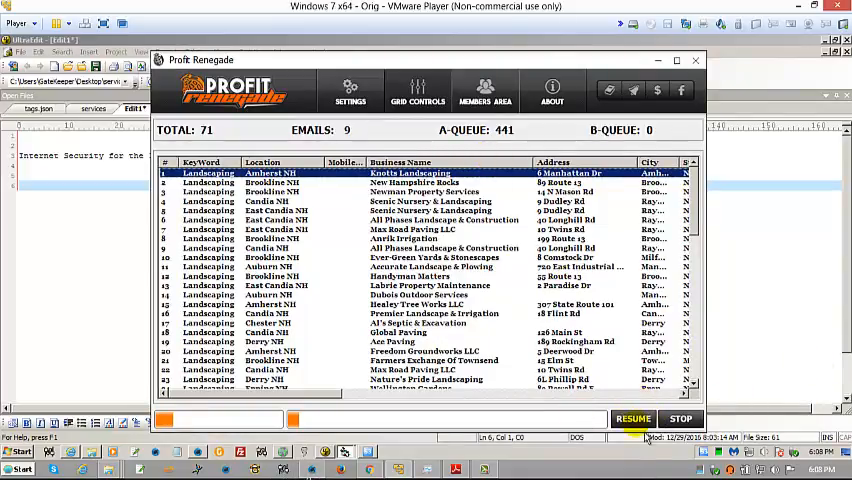